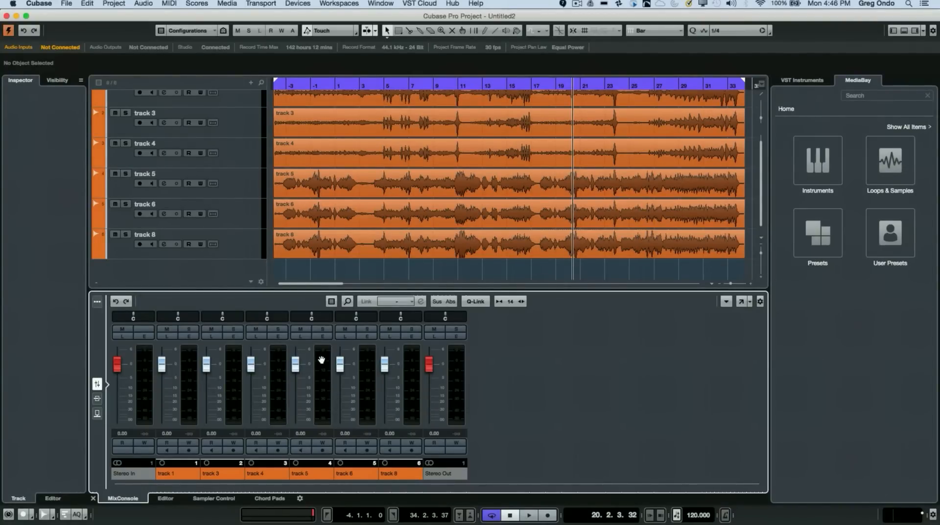
mouse_move(206, 166)
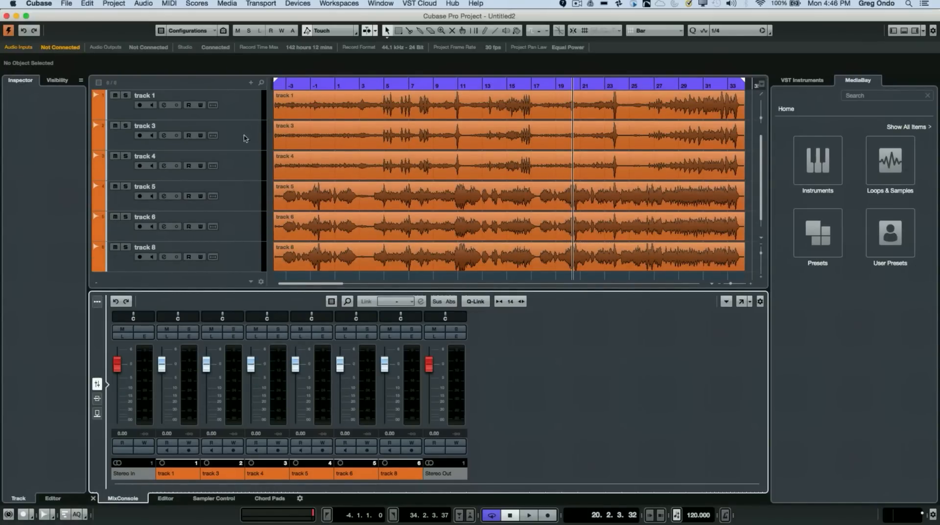
Select the first audio track in the MixConsole
left_click(144, 95)
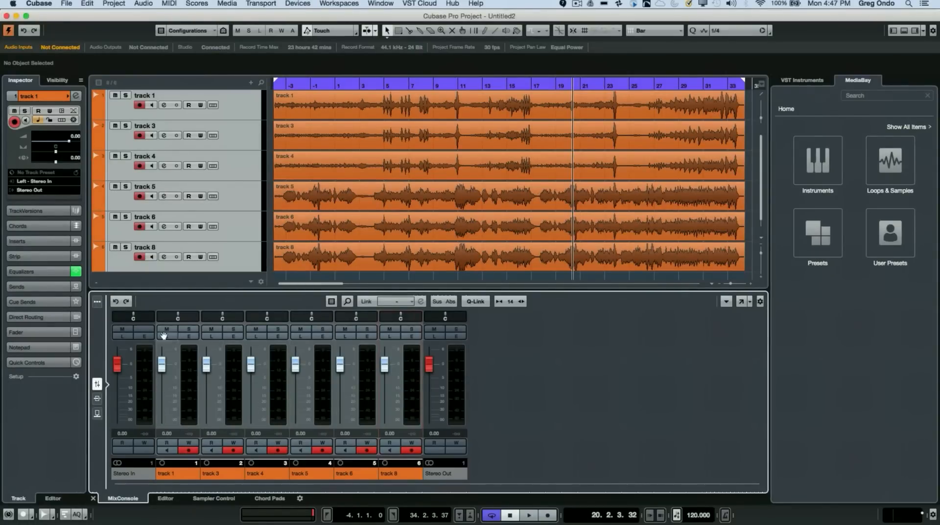
mouse_move(189, 362)
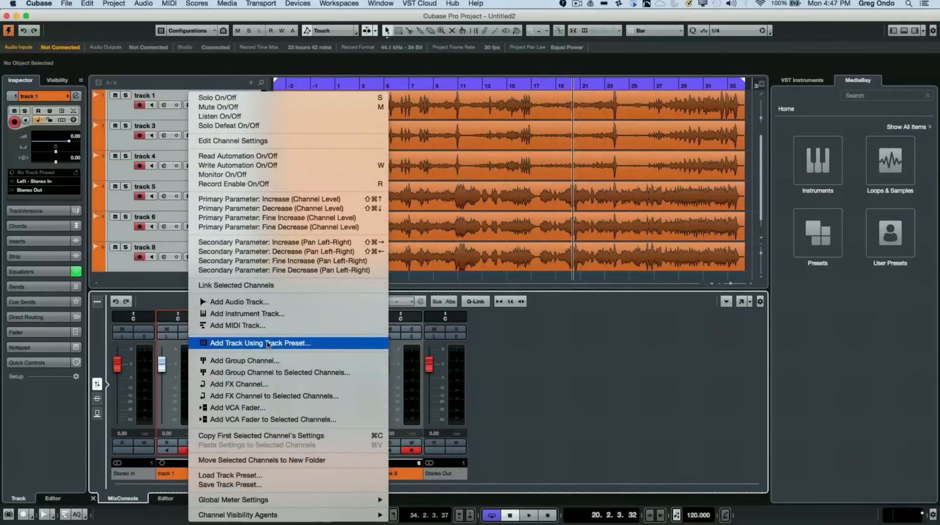
mouse_move(288, 395)
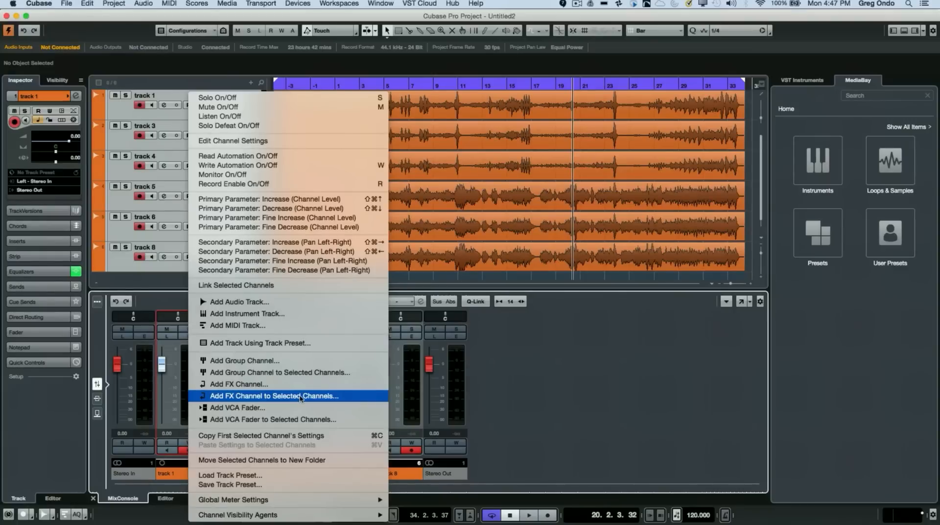
Add an FX channel with the Reverb > REVerence effect to the selected channels
left_click(275, 395)
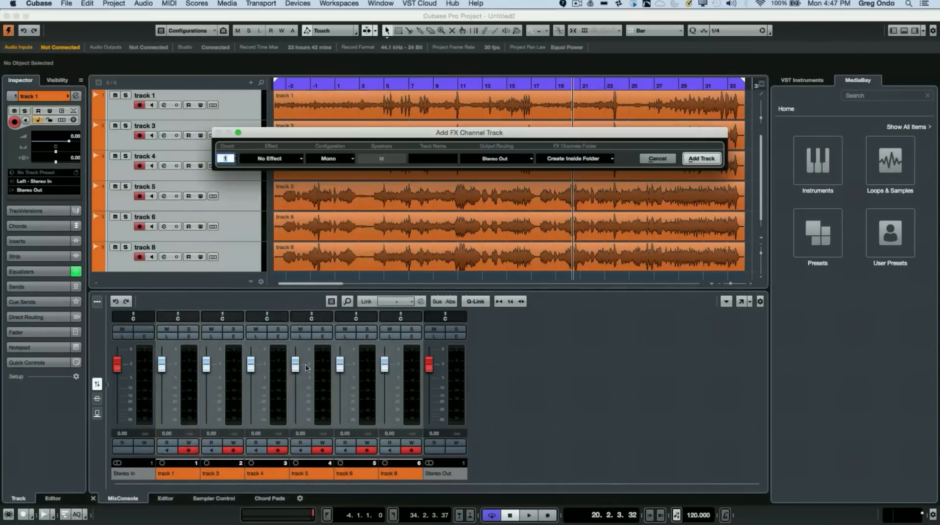
left_click(275, 158)
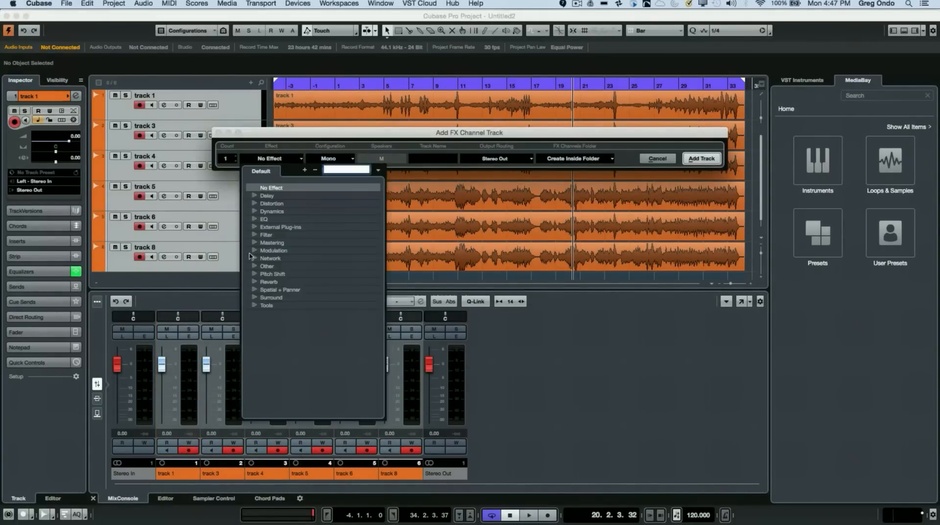
left_click(268, 282)
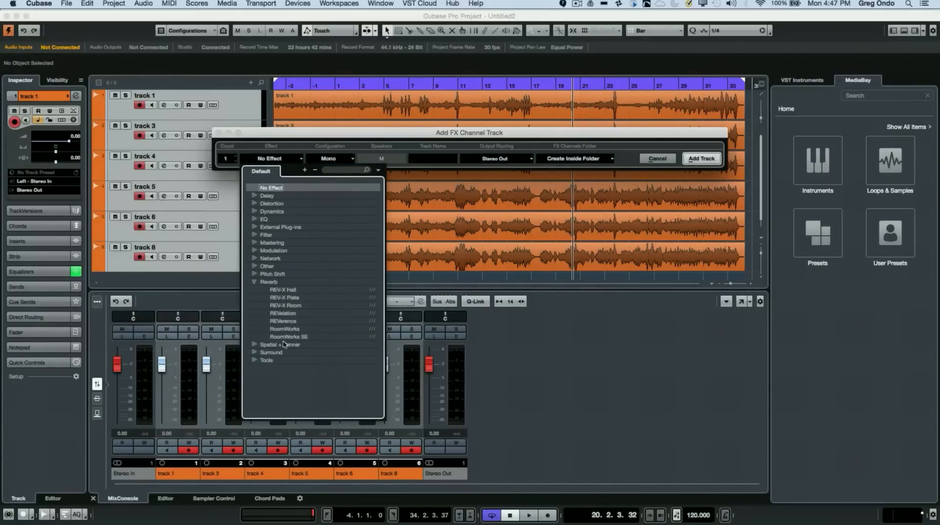
left_click(282, 321)
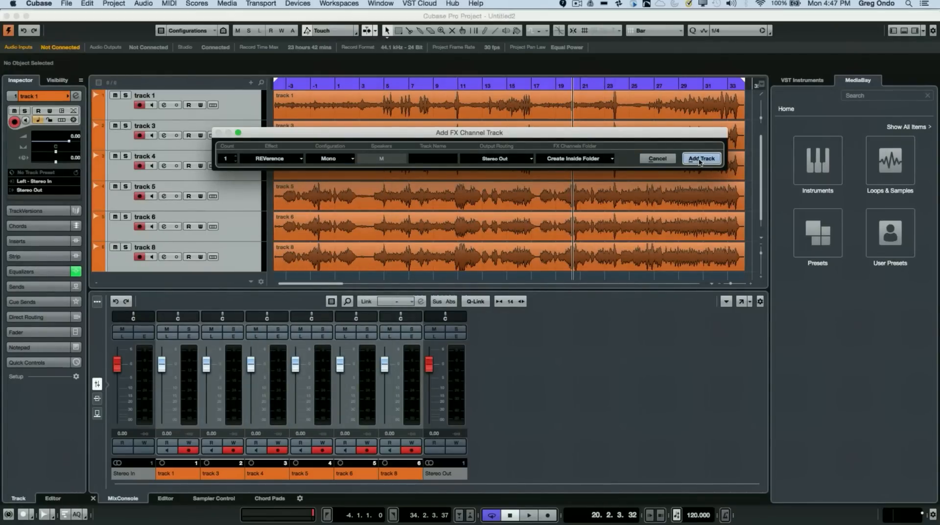
left_click(701, 158)
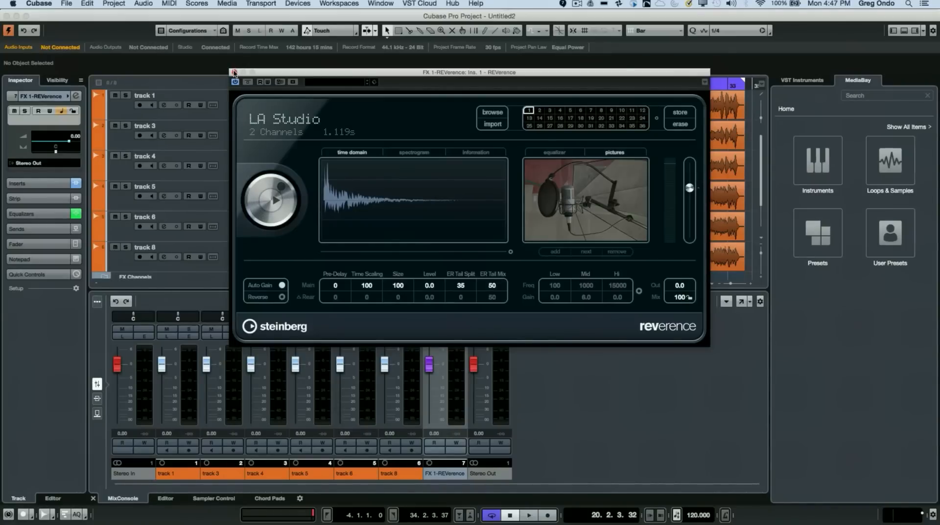
Close the REVerence plug-in window, leaving FX 1-REVerence in the mixer
left_click(234, 72)
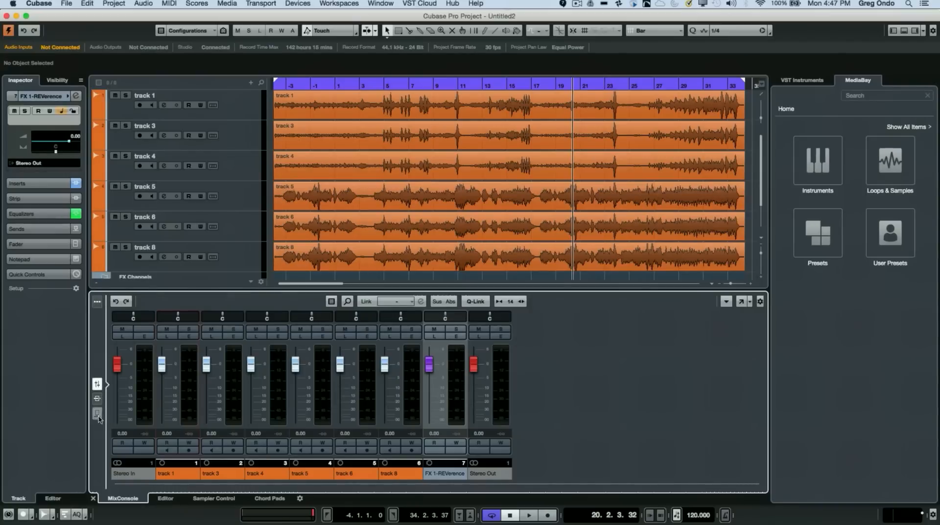
Show the Sends rack with FX 1-REVerence sends, then open Cubase Preferences
left_click(96, 414)
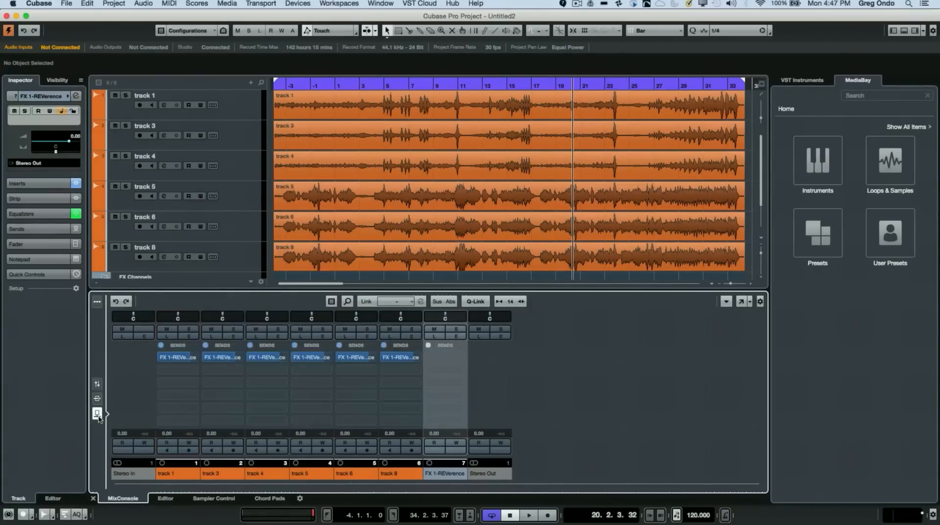
left_click(311, 357)
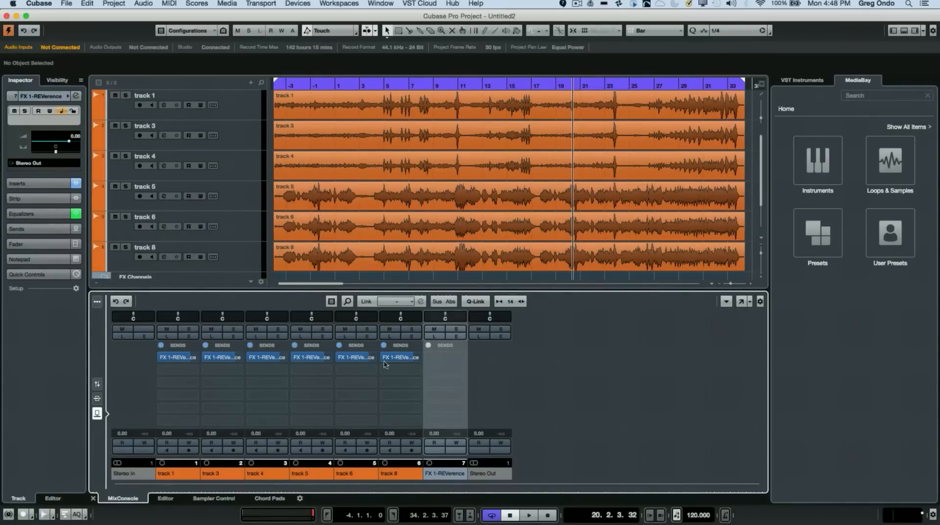
mouse_move(522, 359)
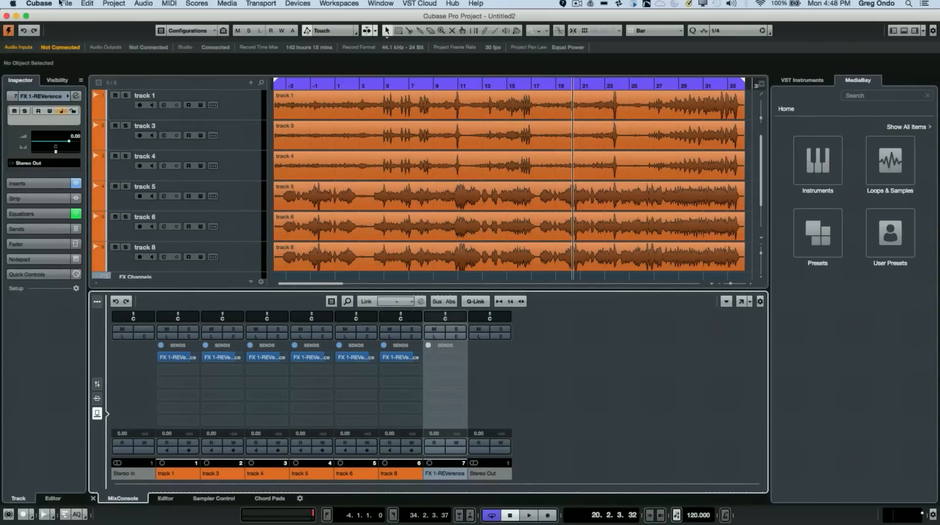
left_click(38, 3)
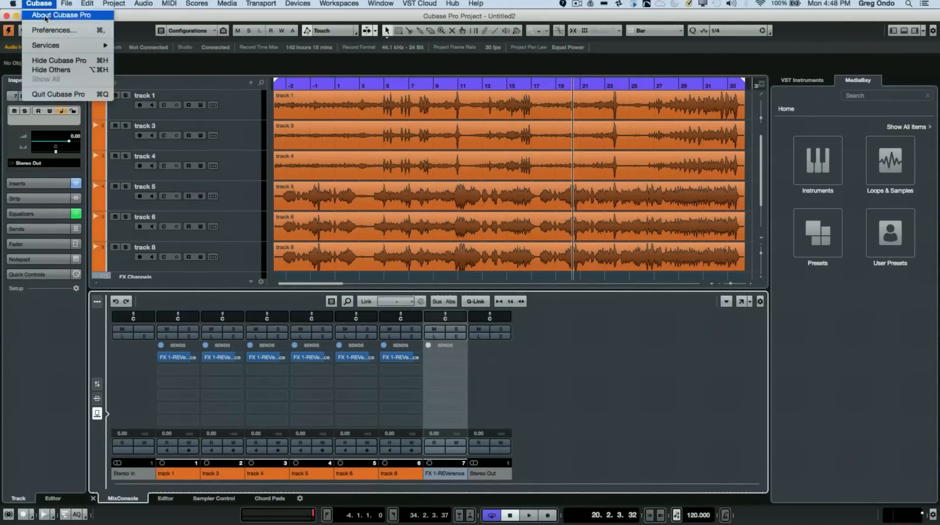
left_click(54, 30)
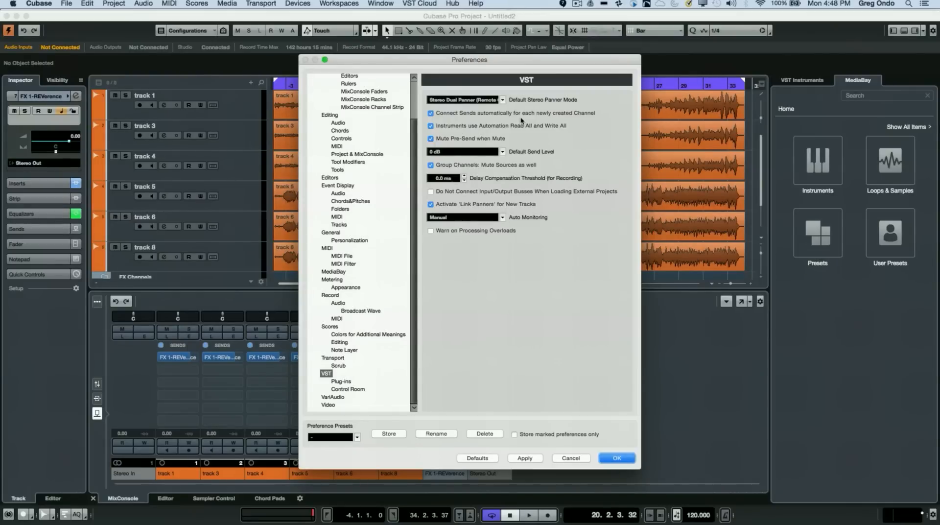
mouse_move(543, 122)
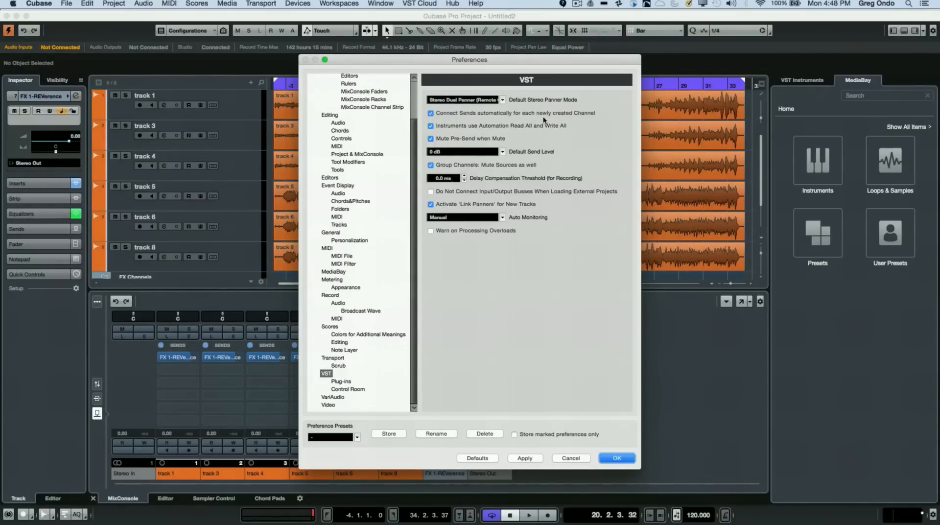
mouse_move(603, 440)
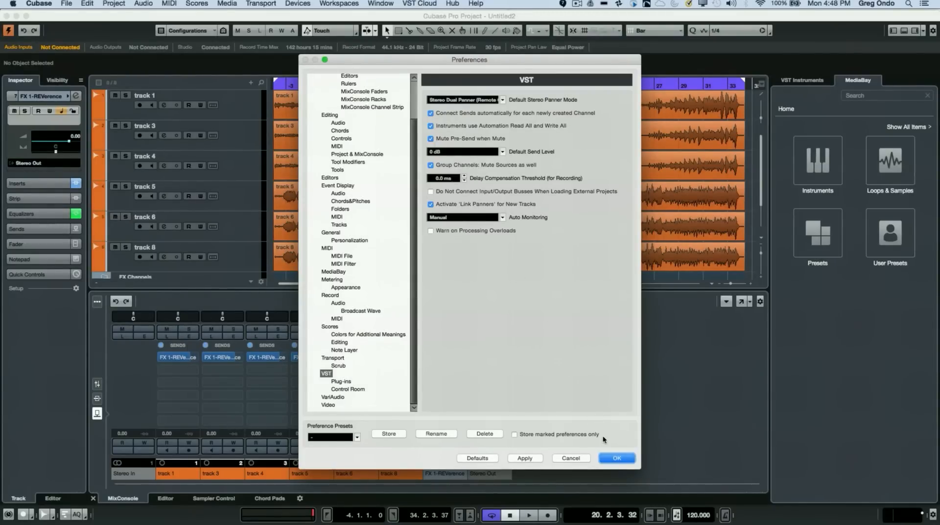
Keep 'Connect Sends automatically for each newly created Channel' checked and confirm Preferences with OK
left_click(617, 458)
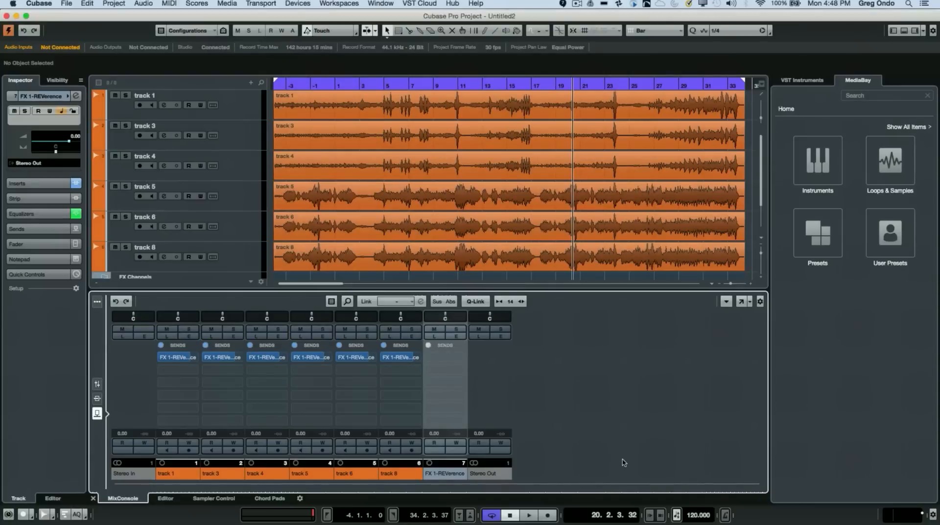
mouse_move(604, 467)
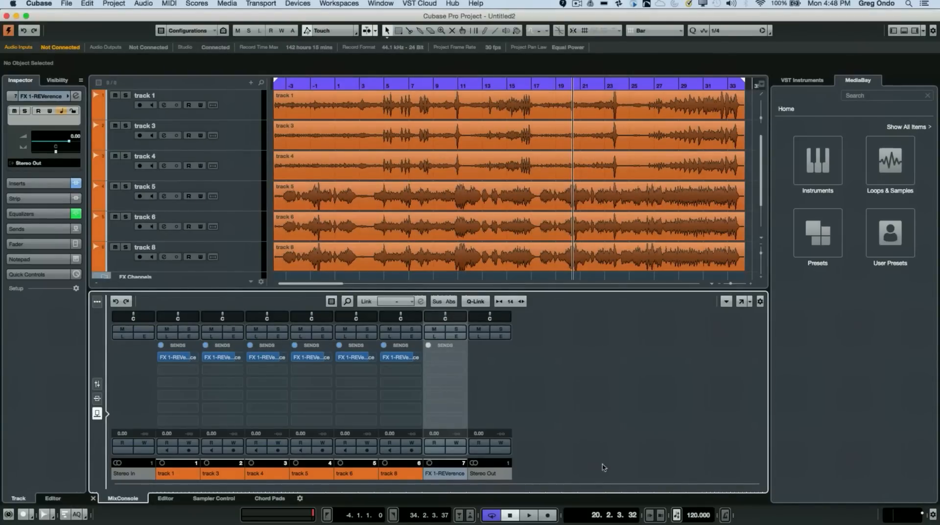